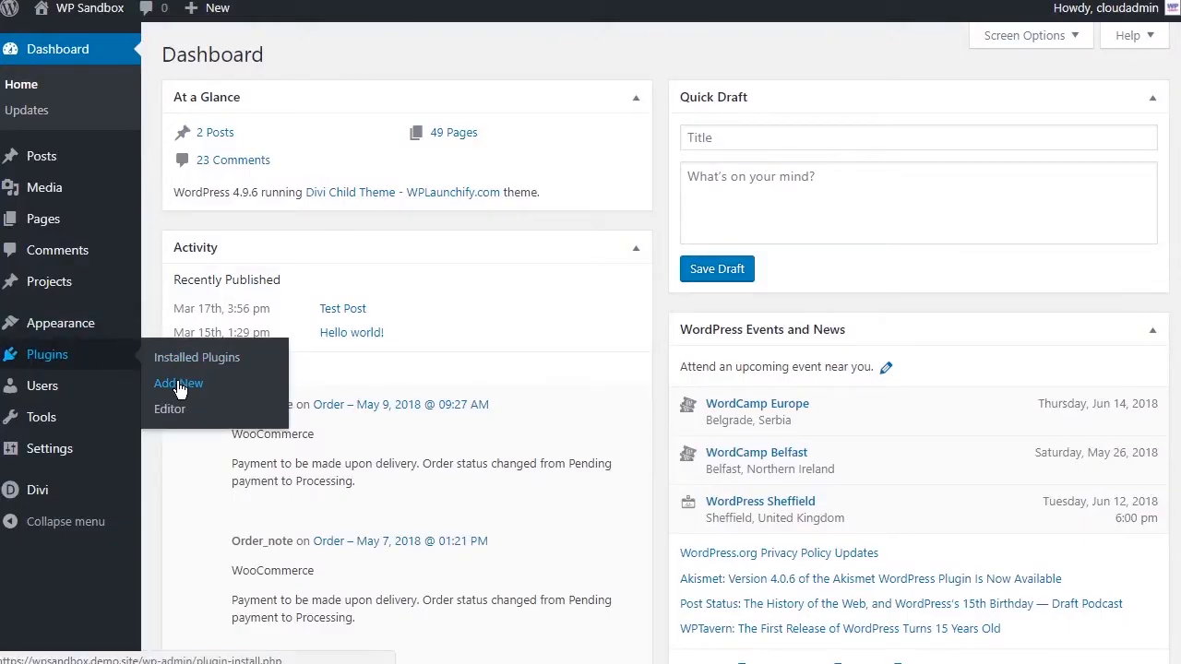
Step: Upload wp-fusion-3.12.8.zip via Plugins > Add New and install it
{"action": "left_click", "coordinate": [177, 382]}
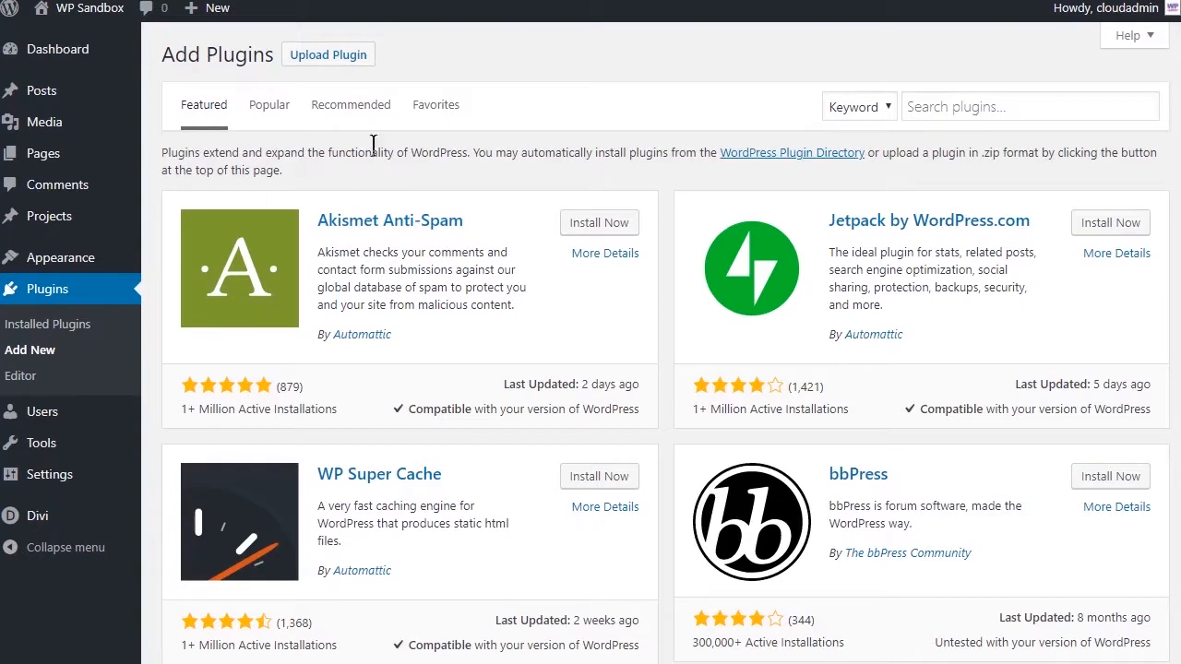
{"action": "left_click", "coordinate": [328, 53]}
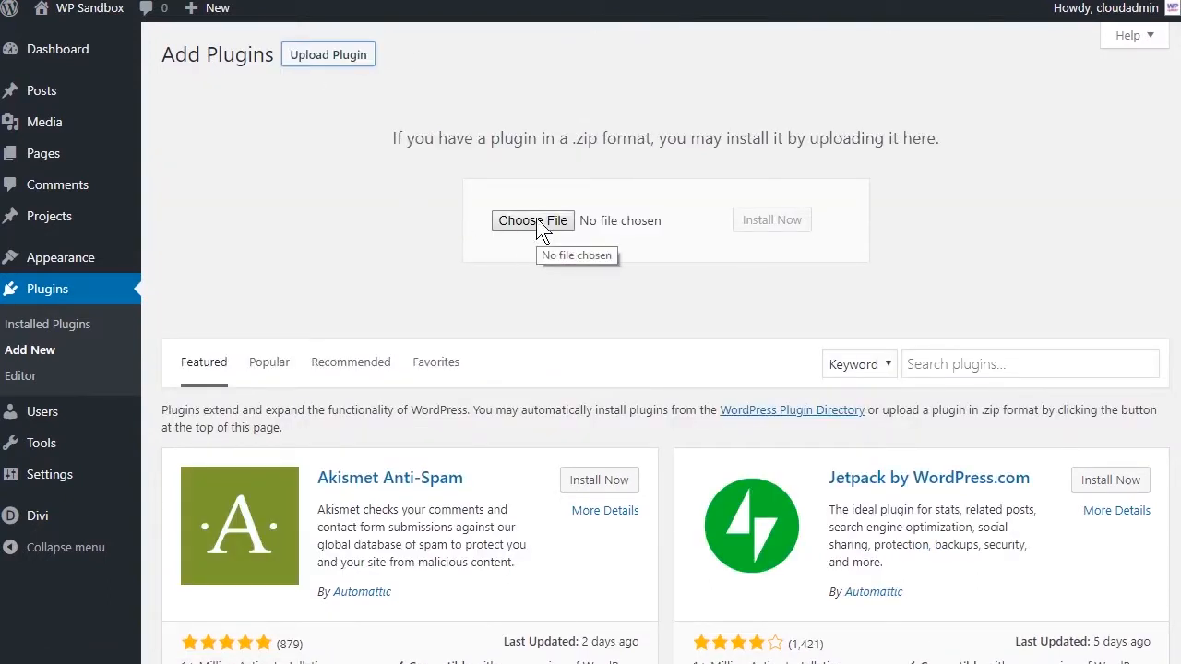
{"action": "left_click", "coordinate": [531, 220]}
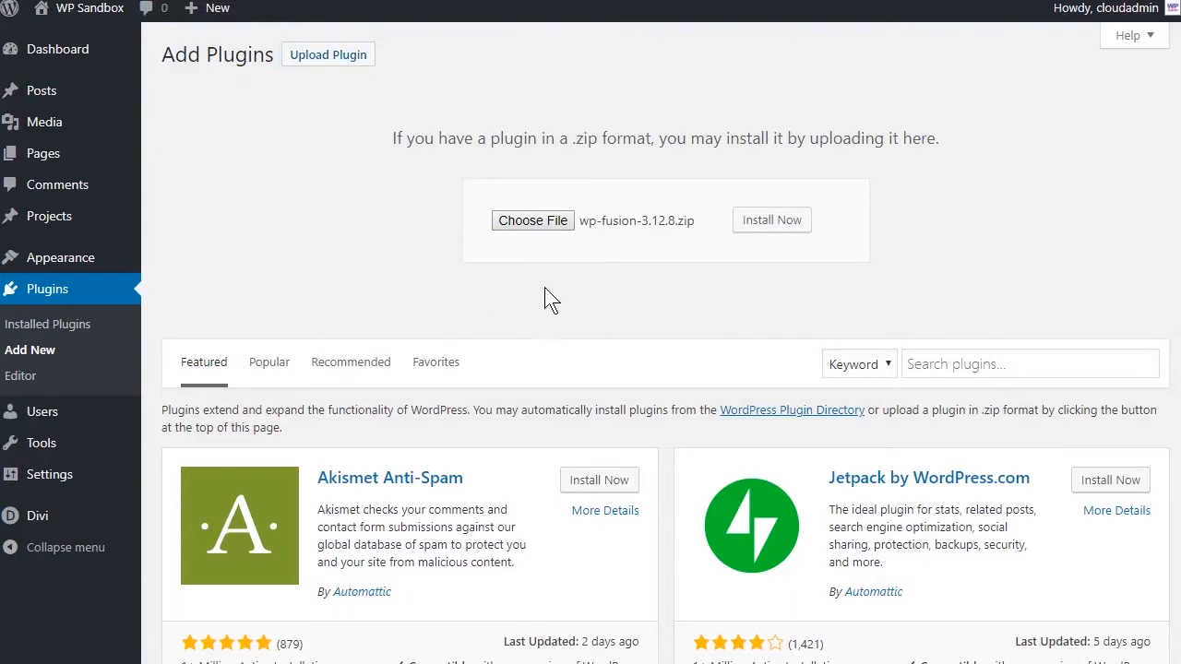
{"action": "left_click", "coordinate": [772, 219]}
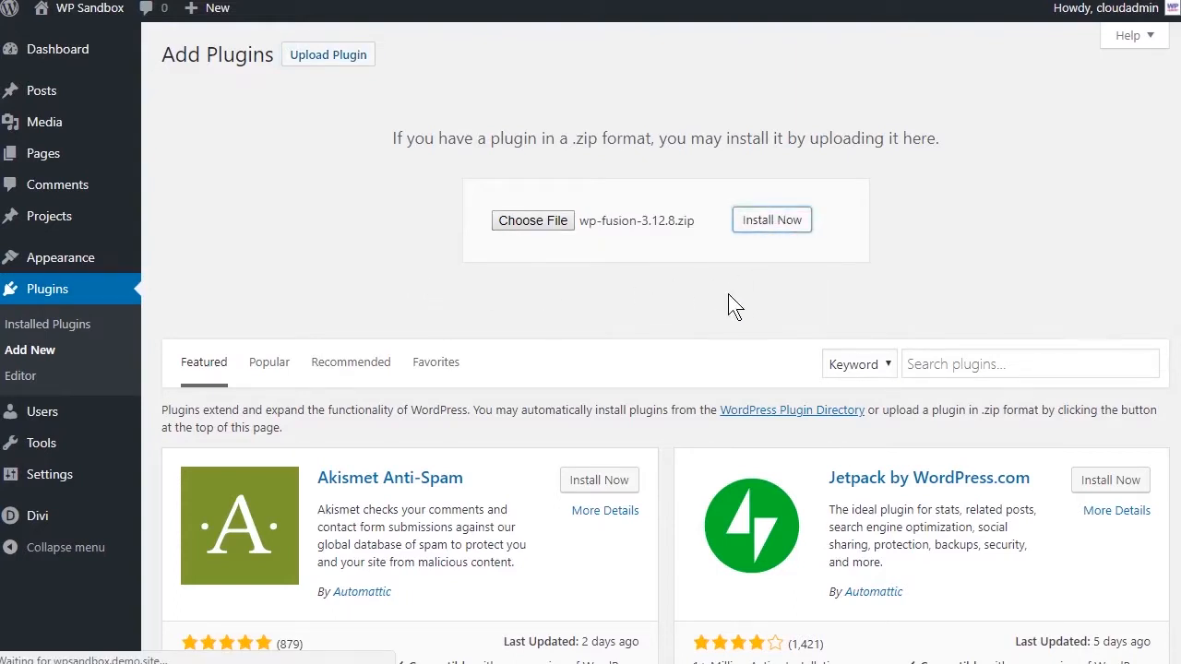
{"action": "left_click", "coordinate": [772, 220]}
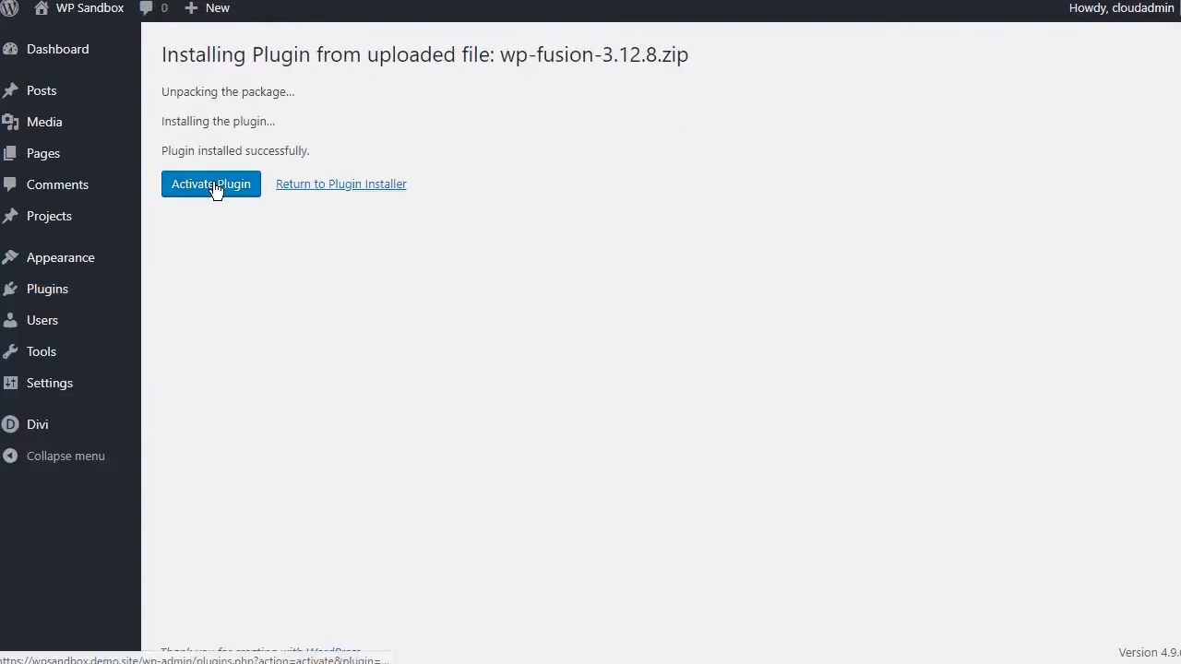
Step: Activate WP Fusion and choose Capsule as the CRM in its settings
{"action": "left_click", "coordinate": [211, 185]}
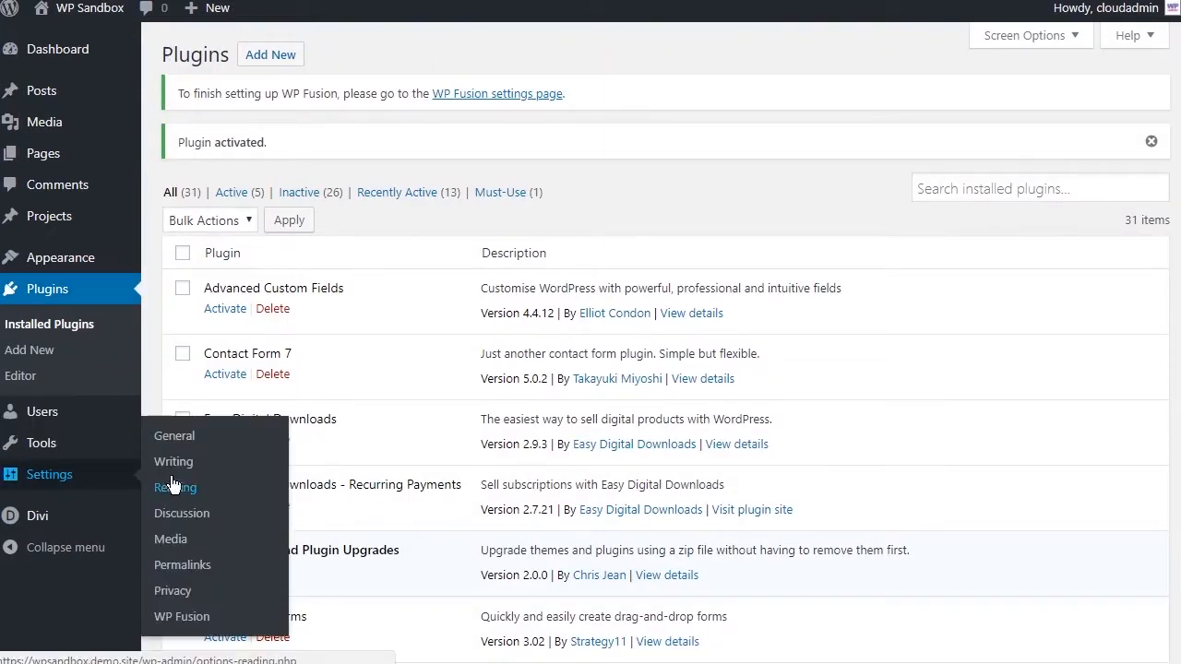
{"action": "left_click", "coordinate": [181, 616]}
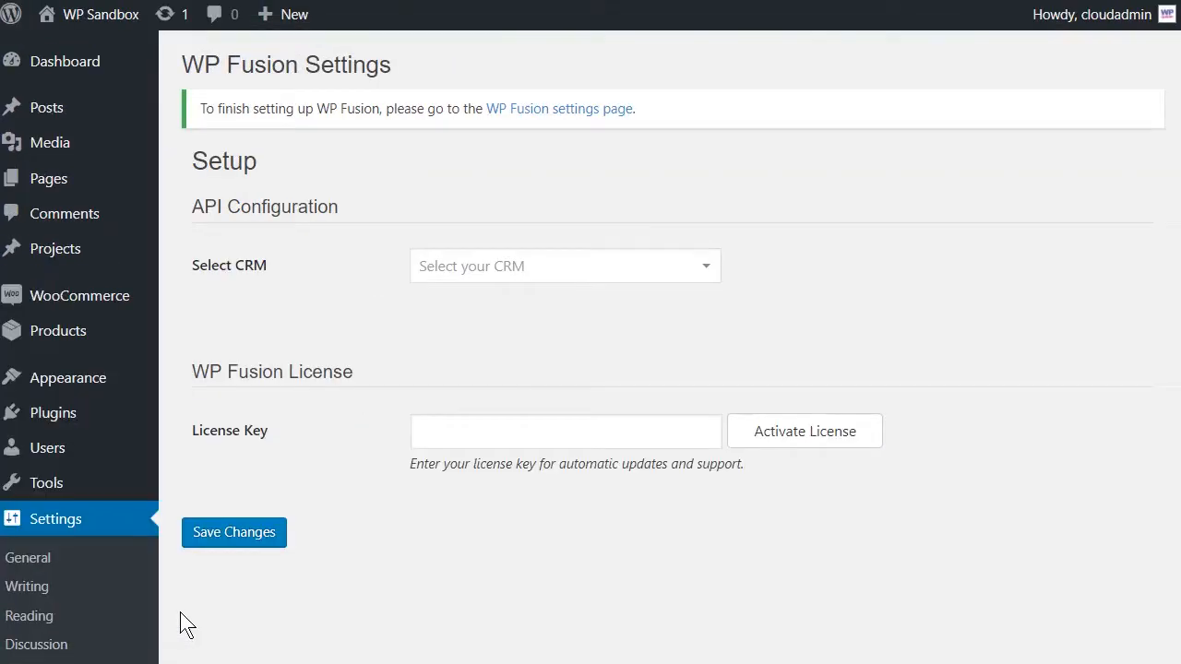
{"action": "mouse_move", "coordinate": [480, 297]}
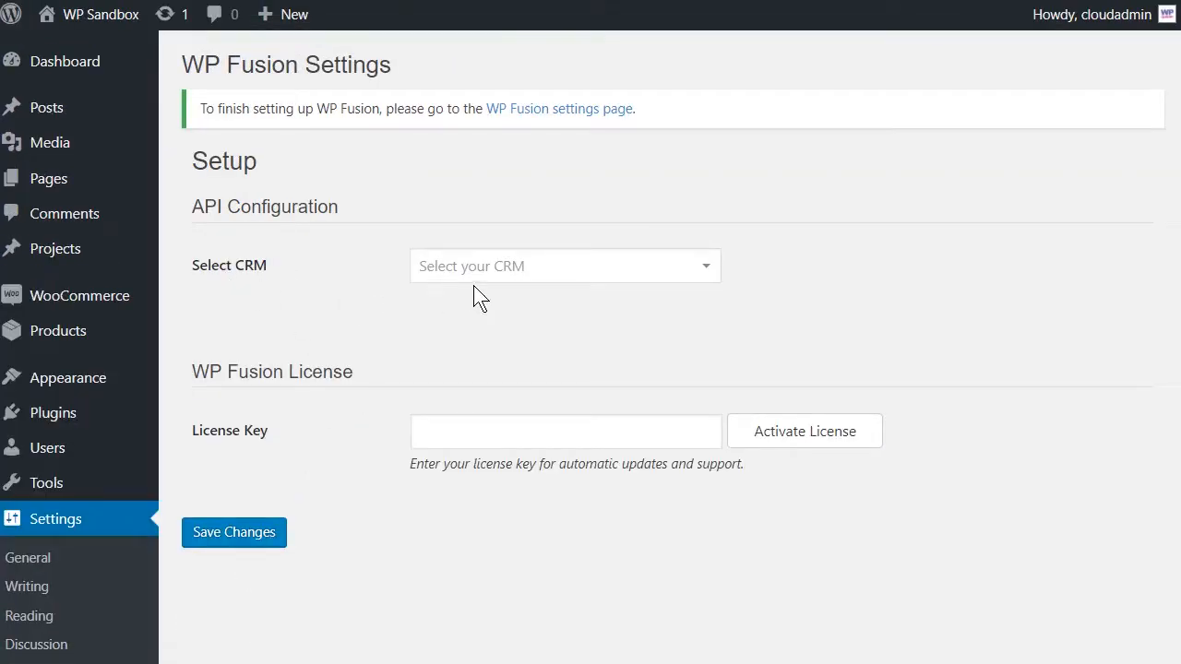
{"action": "left_click", "coordinate": [565, 266]}
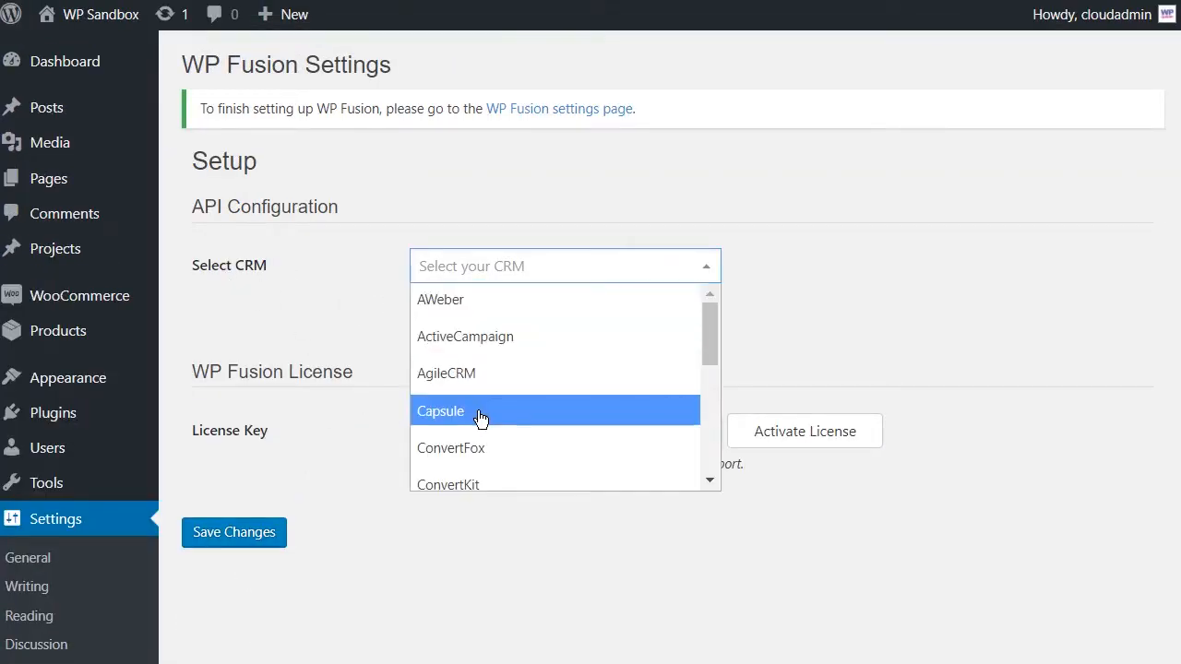
{"action": "left_click", "coordinate": [442, 412]}
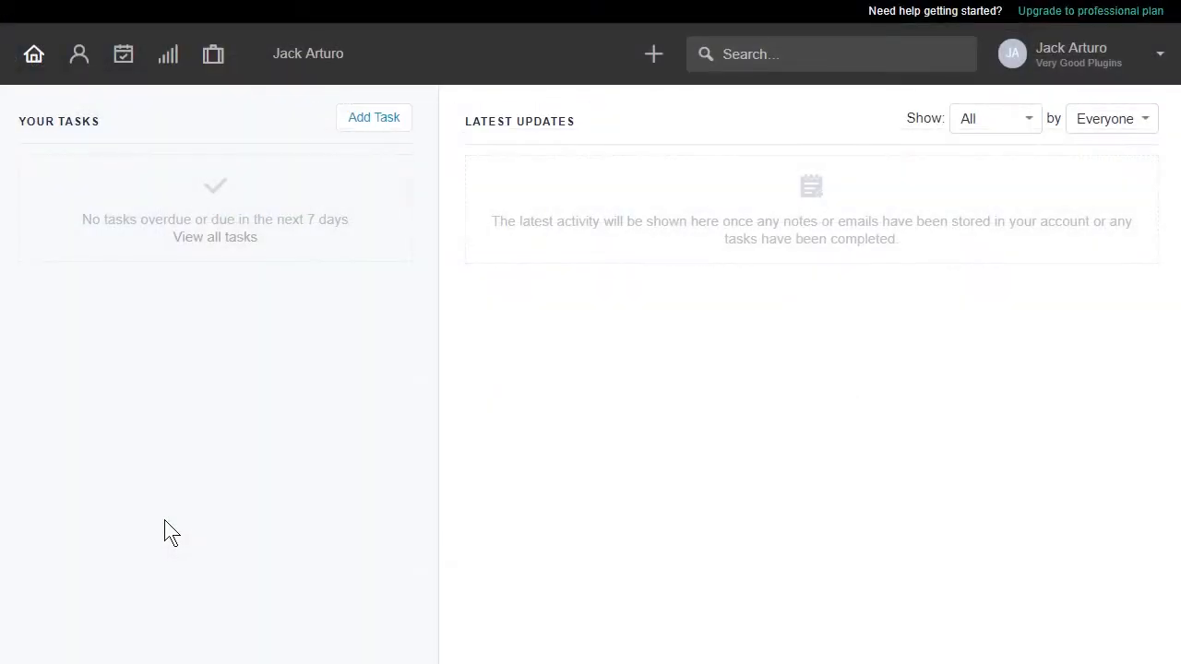
{"action": "mouse_move", "coordinate": [1061, 74]}
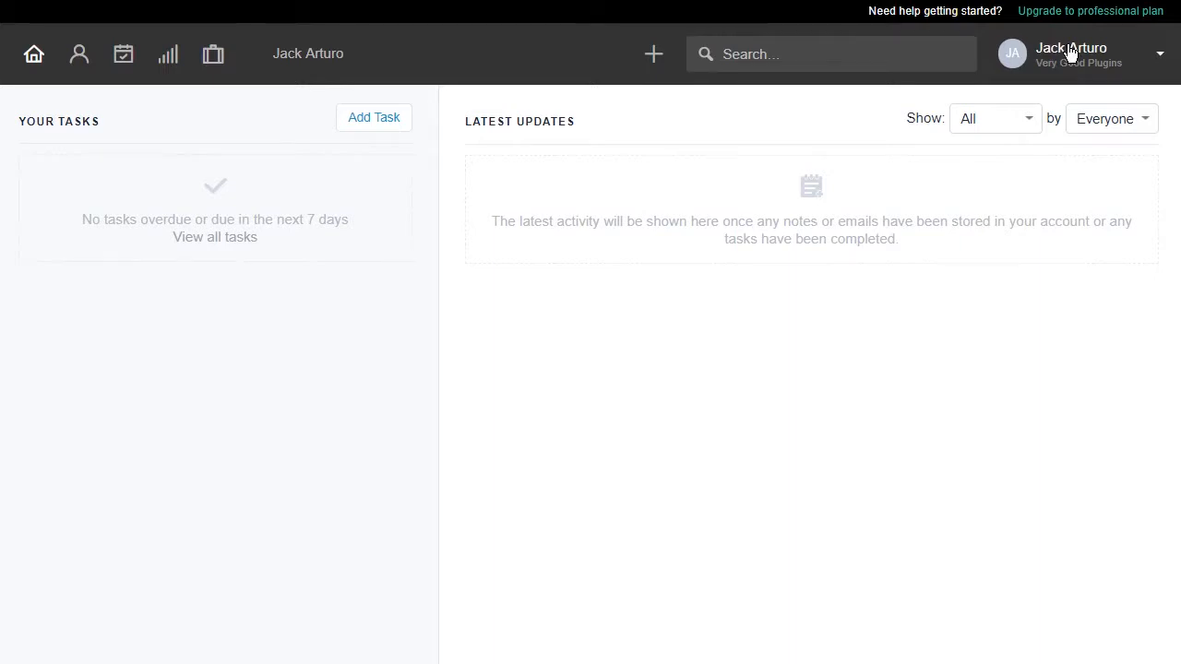
Step: Reach the Personal Access Tokens tab under My Preferences > API Authentication Tokens
{"action": "left_click", "coordinate": [1078, 52]}
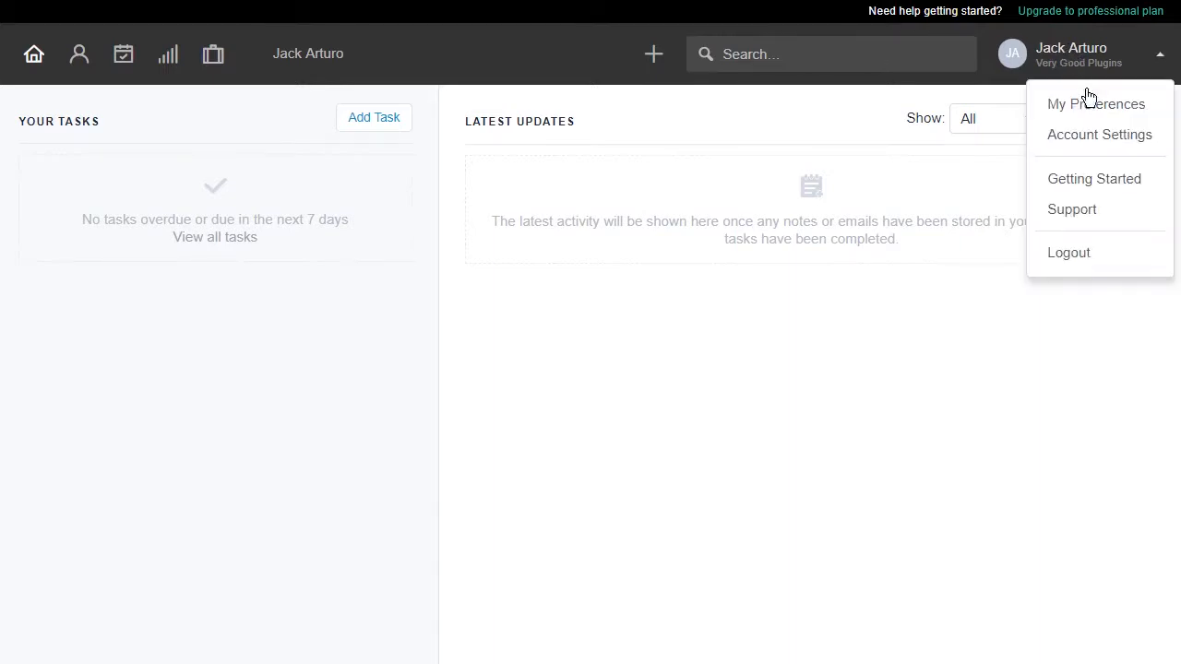
{"action": "left_click", "coordinate": [1096, 104]}
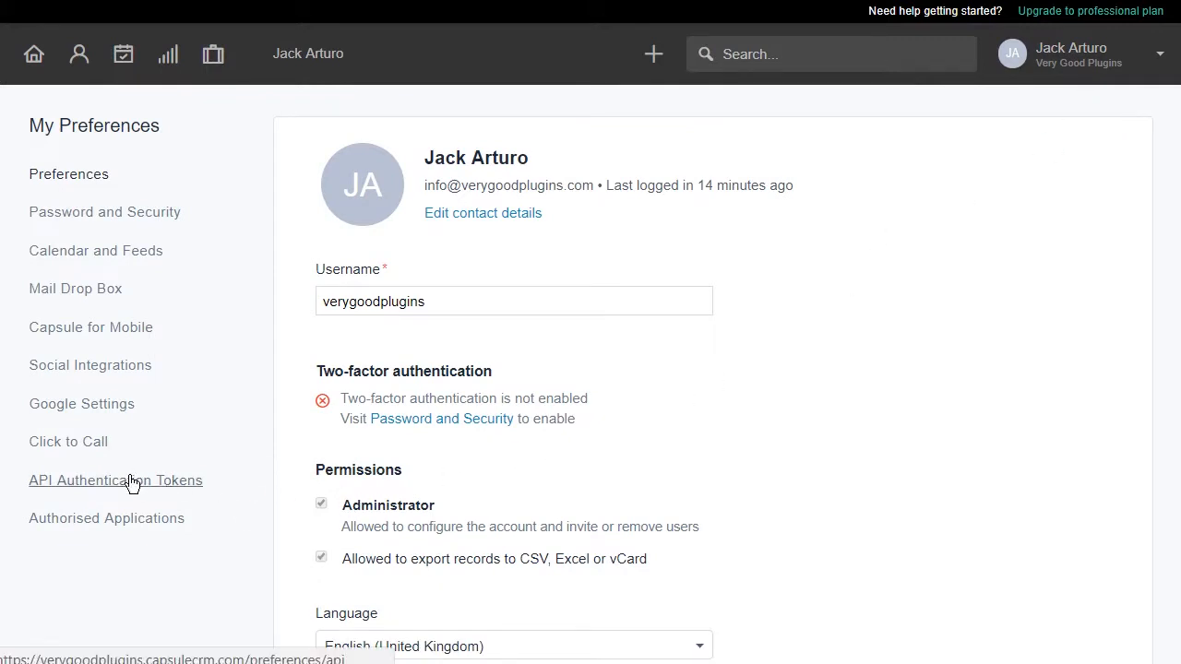
{"action": "left_click", "coordinate": [115, 480]}
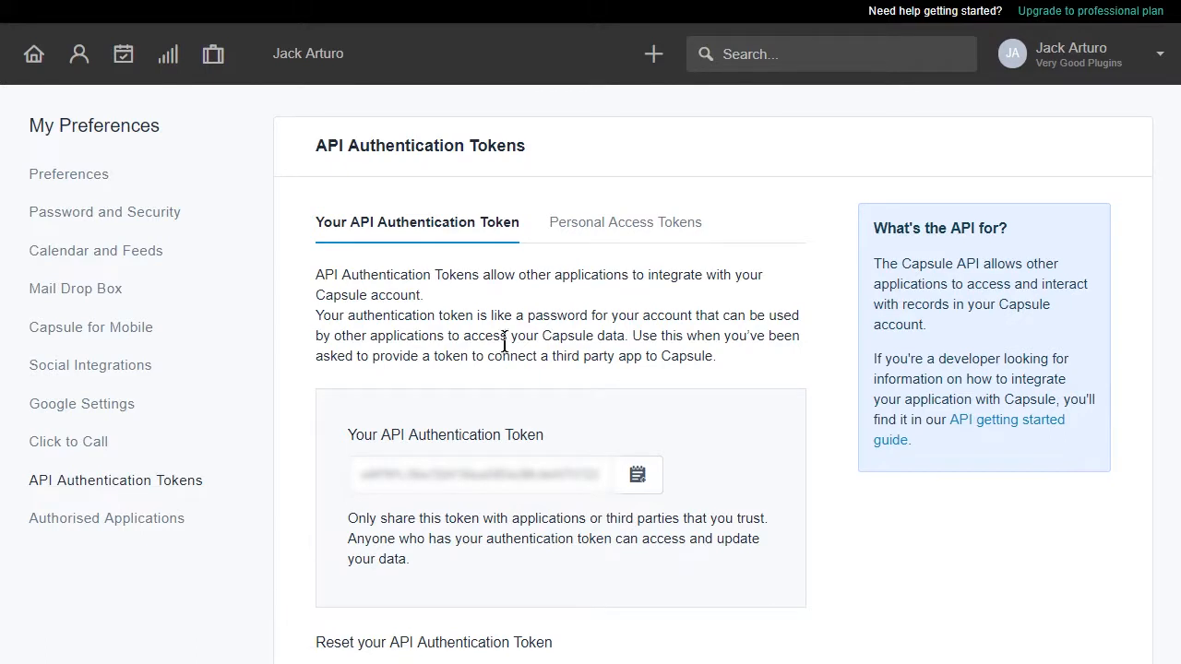
{"action": "left_click", "coordinate": [624, 222]}
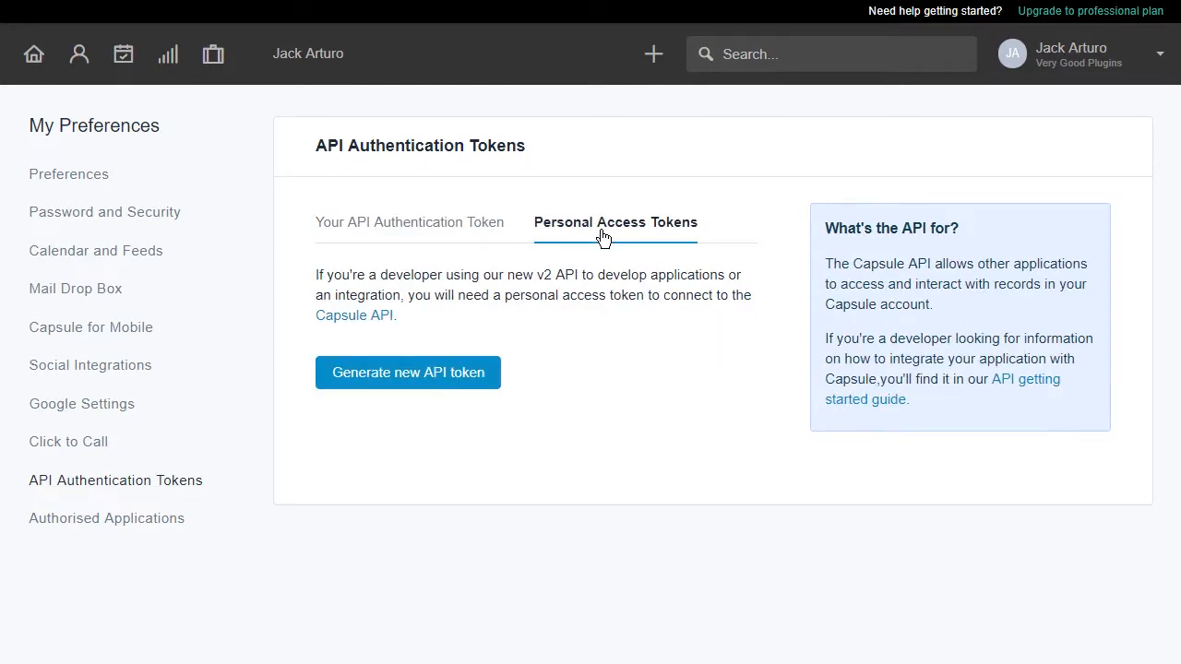
{"action": "mouse_move", "coordinate": [403, 428]}
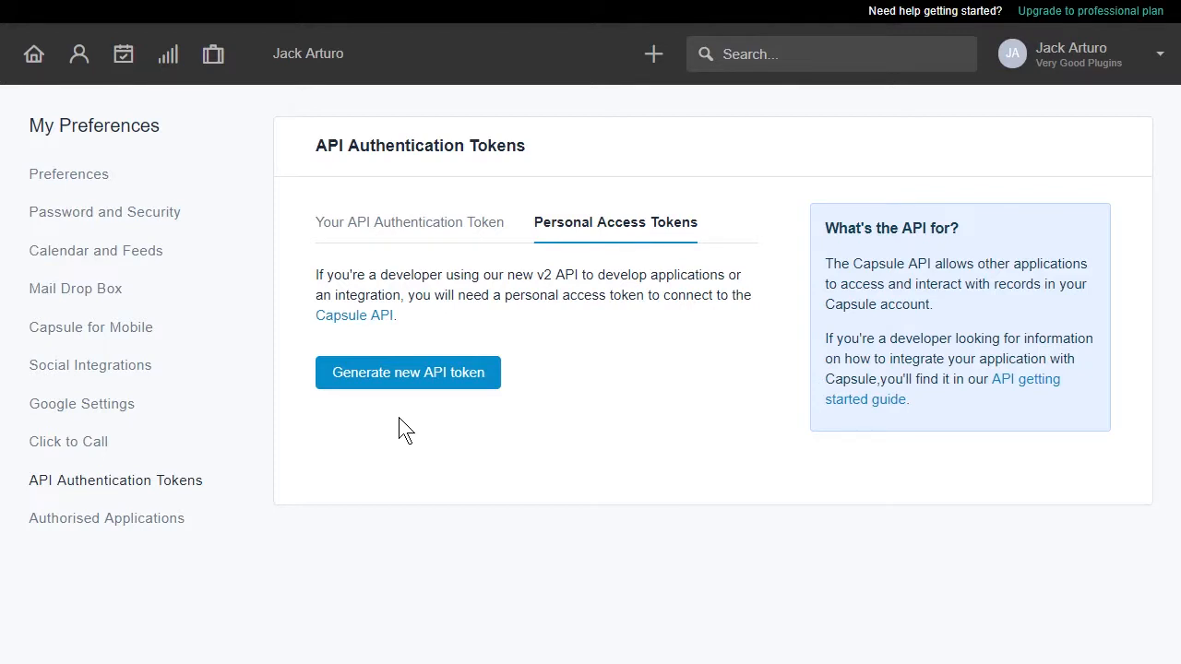
Step: Generate a new API token described as WPFusion, save it and copy the token
{"action": "left_click", "coordinate": [406, 373]}
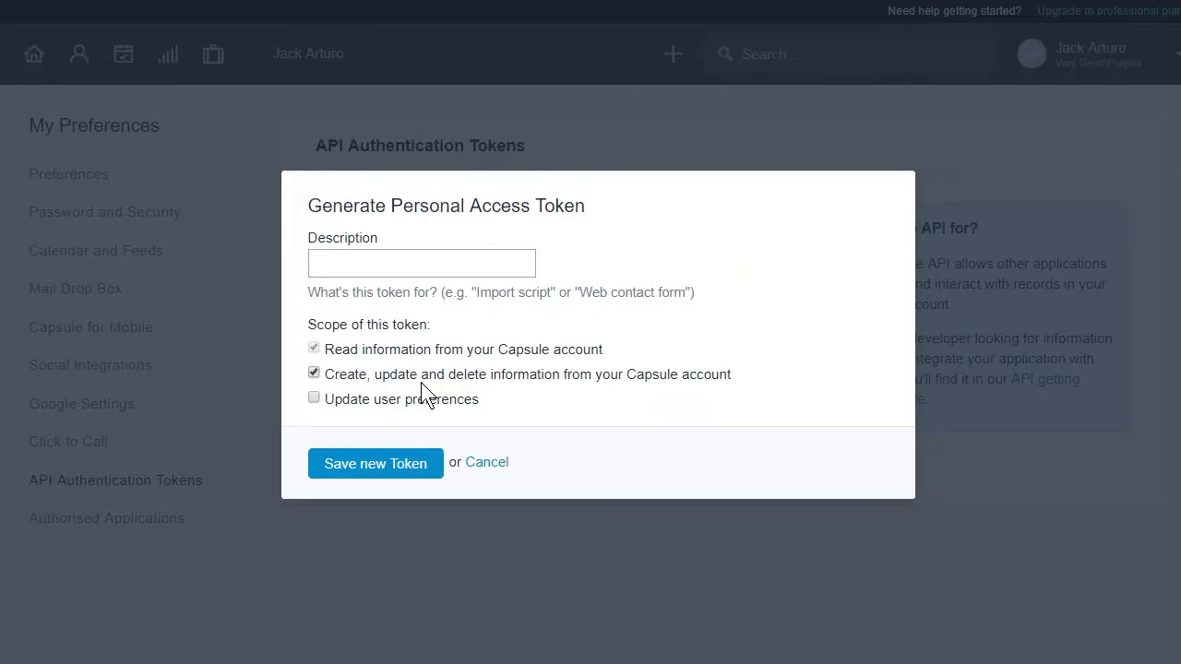
{"action": "type", "text": "WPFusion"}
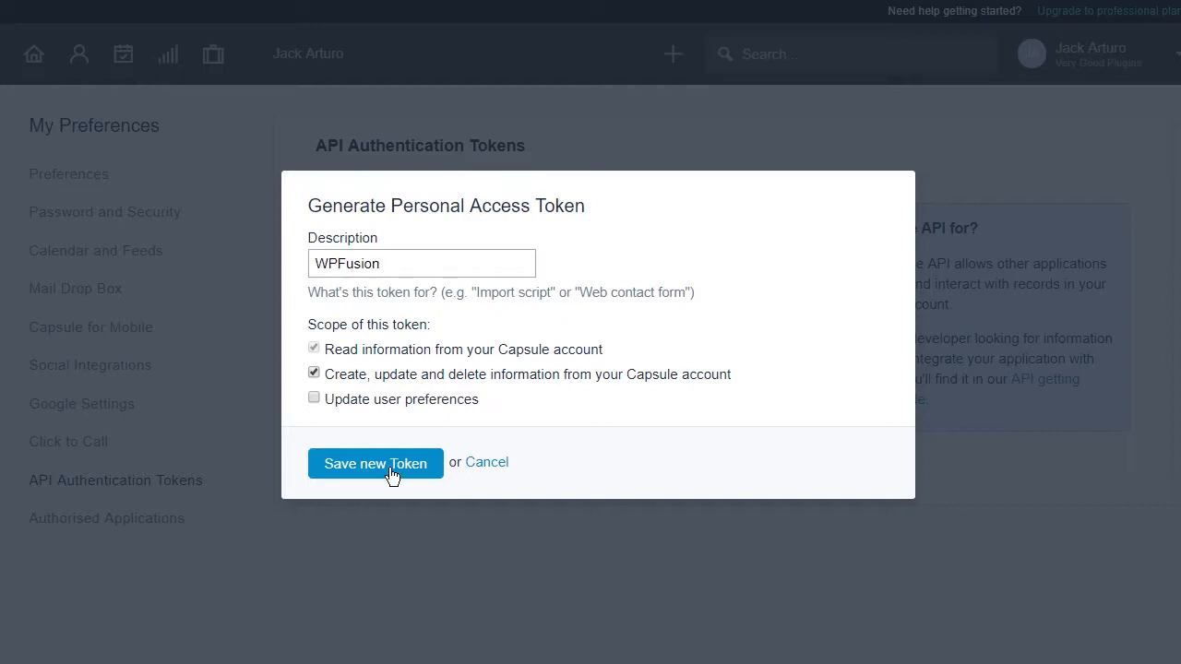
{"action": "left_click", "coordinate": [376, 463]}
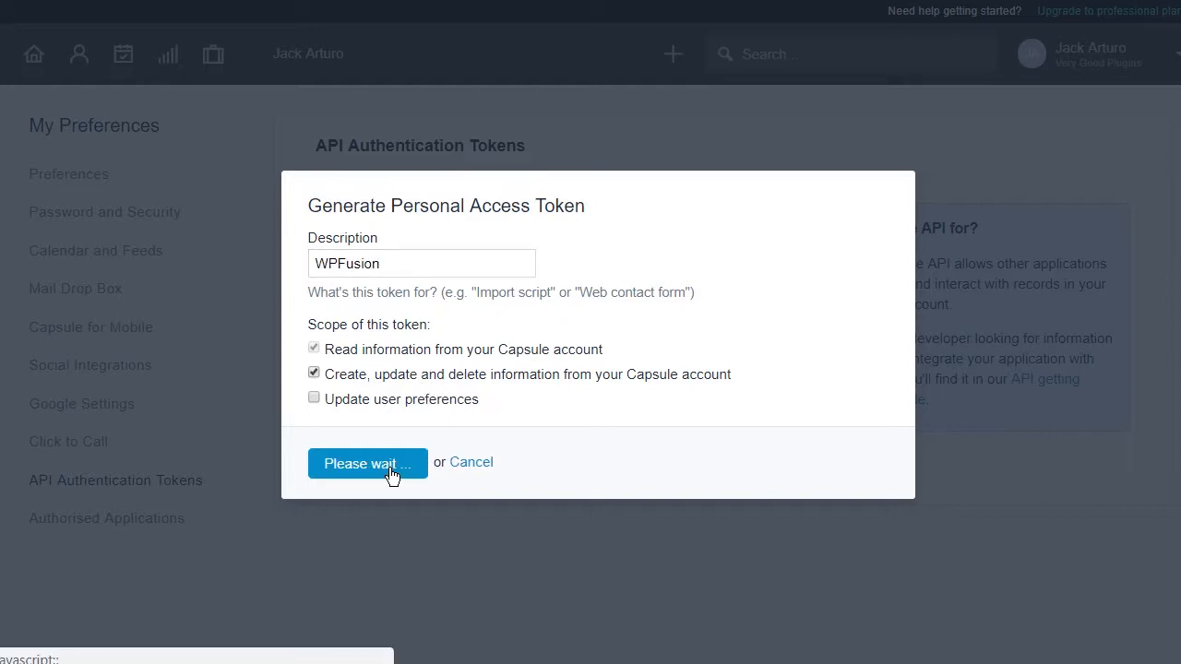
{"action": "left_click", "coordinate": [365, 463]}
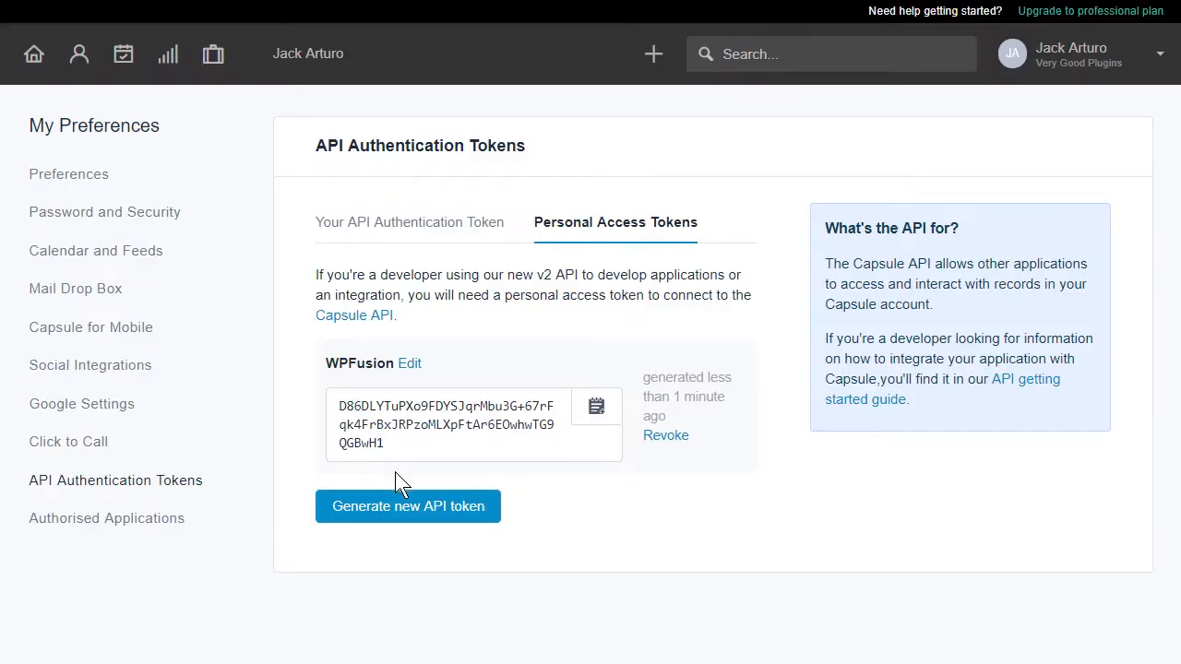
{"action": "left_click", "coordinate": [596, 406]}
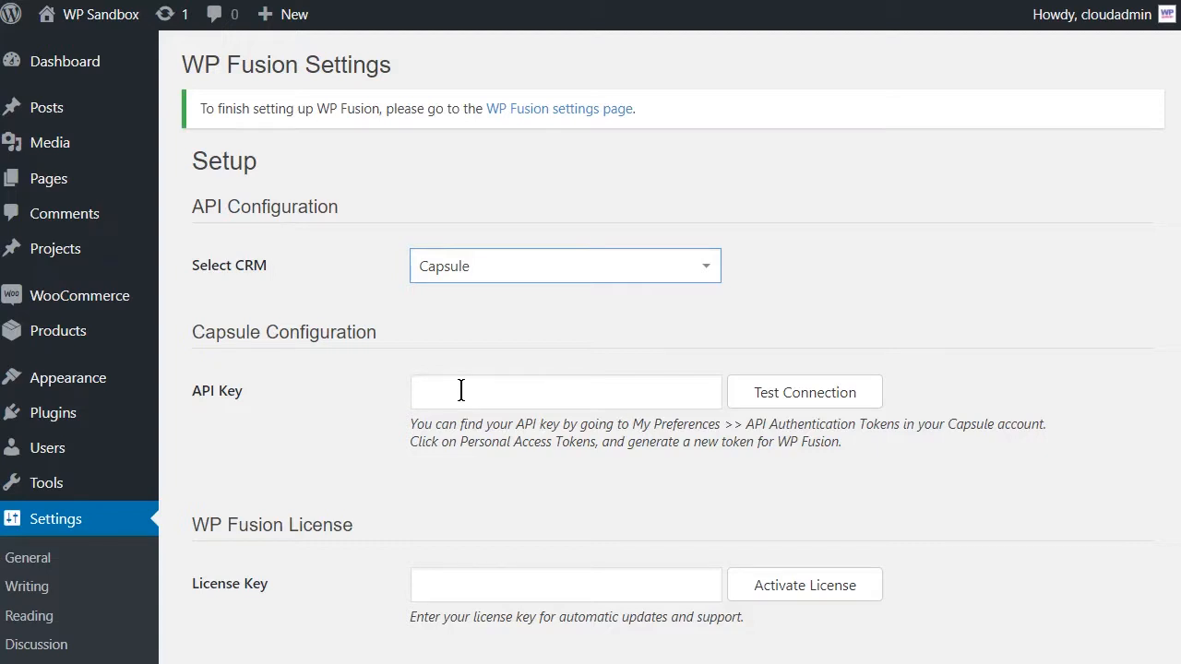
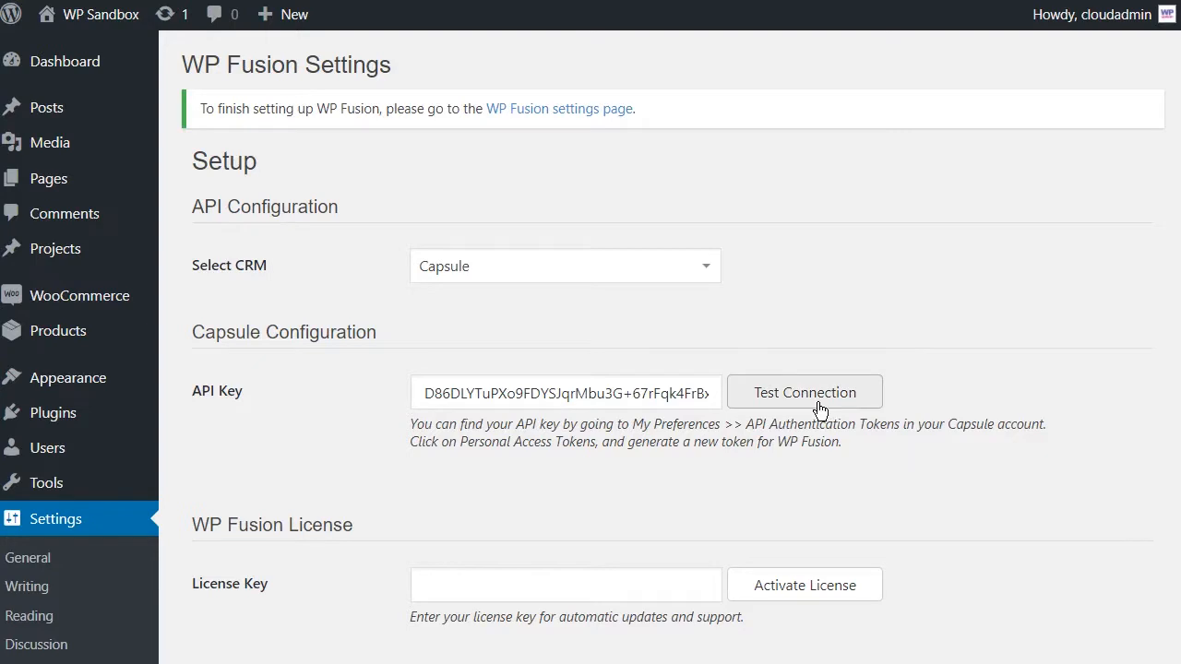
Step: Enter the Capsule token as the API Key and test the connection successfully
{"action": "left_click", "coordinate": [804, 391]}
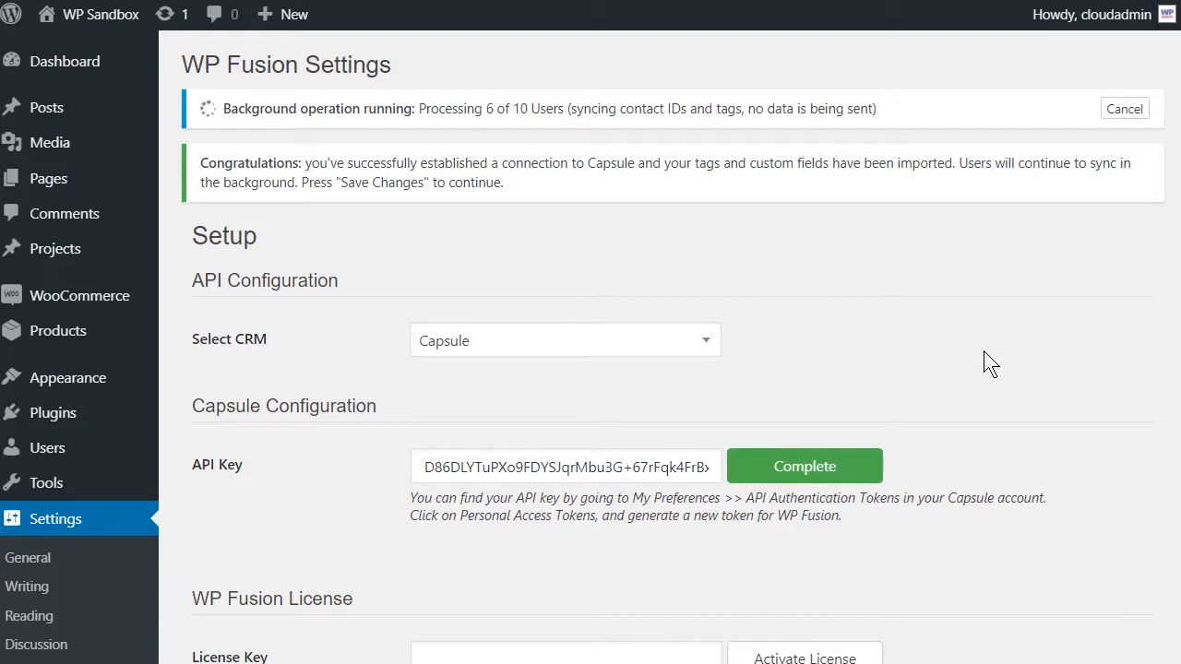
Step: Save the WP Fusion settings with Save Changes
{"action": "scroll", "scroll_direction": "down", "scroll_amount": 3}
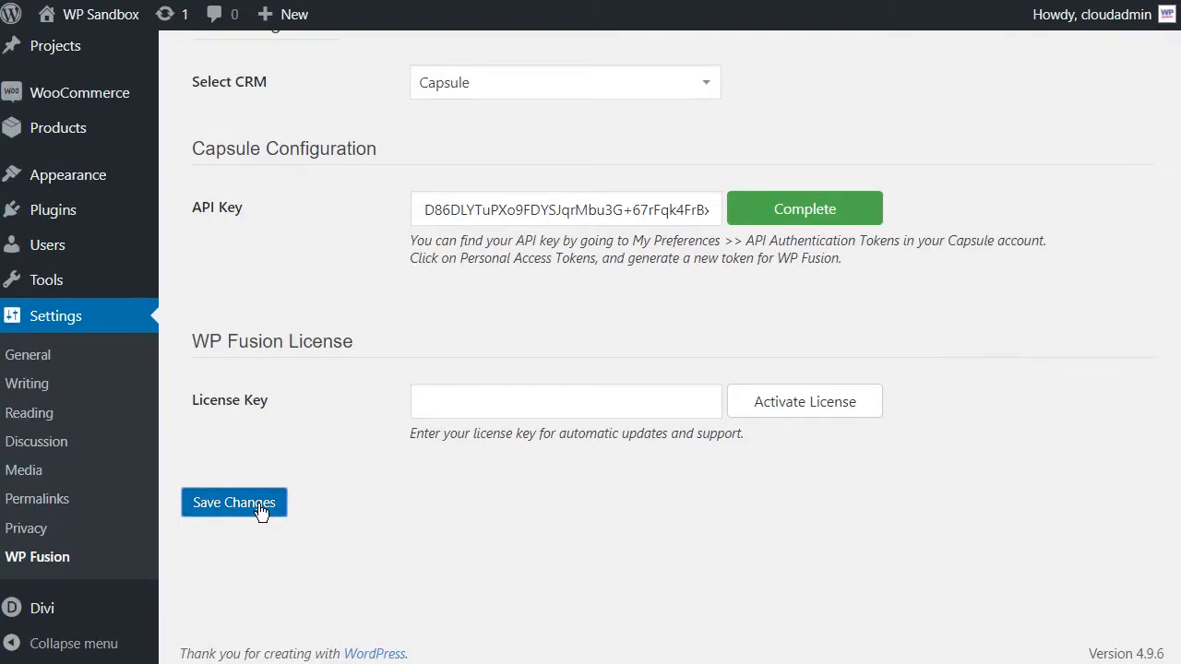
{"action": "left_click", "coordinate": [232, 502]}
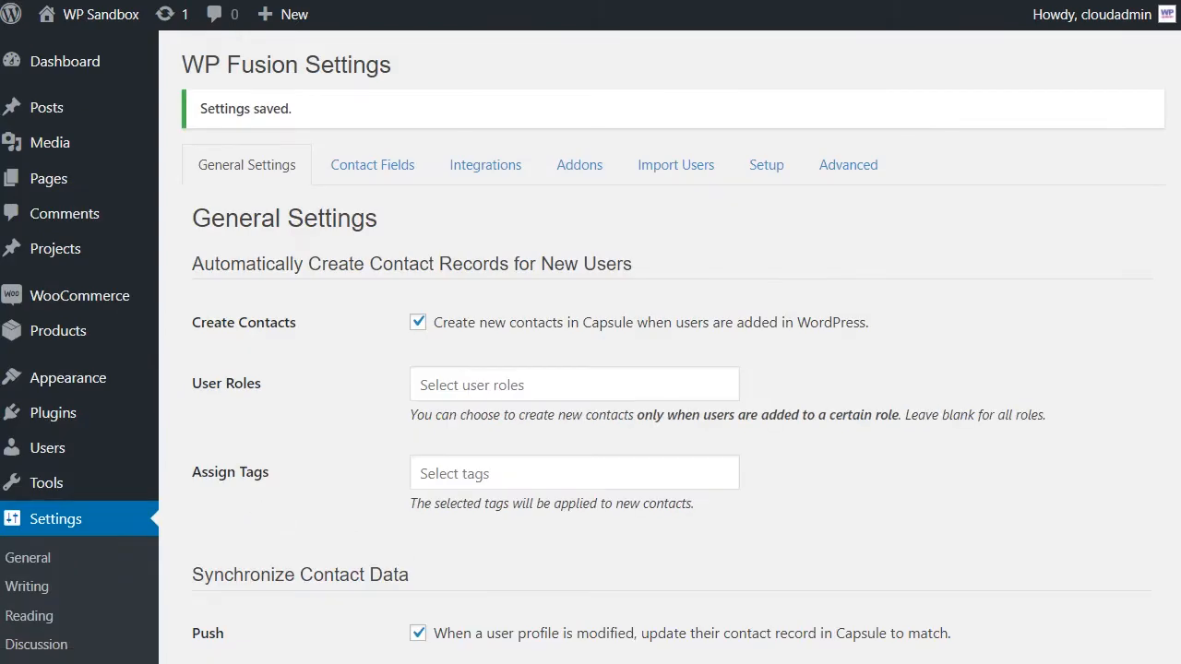